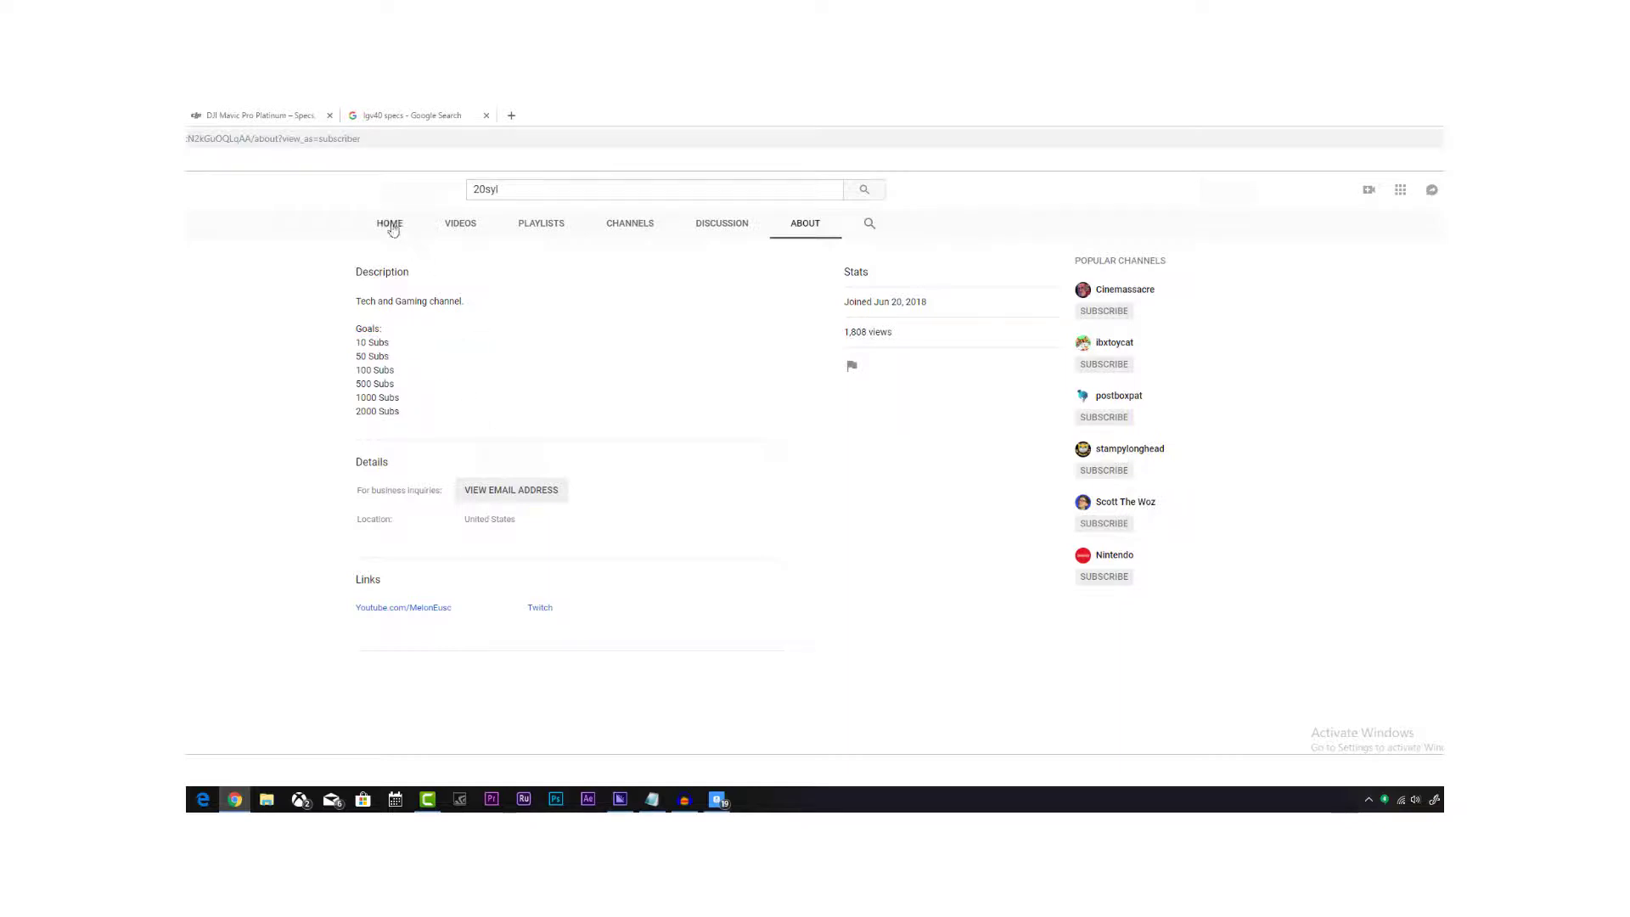
Scroll the Mavic Pro Platinum spec sheet down to the App / Live View section and Downloads banner
{"action": "left_click", "coordinate": [389, 223]}
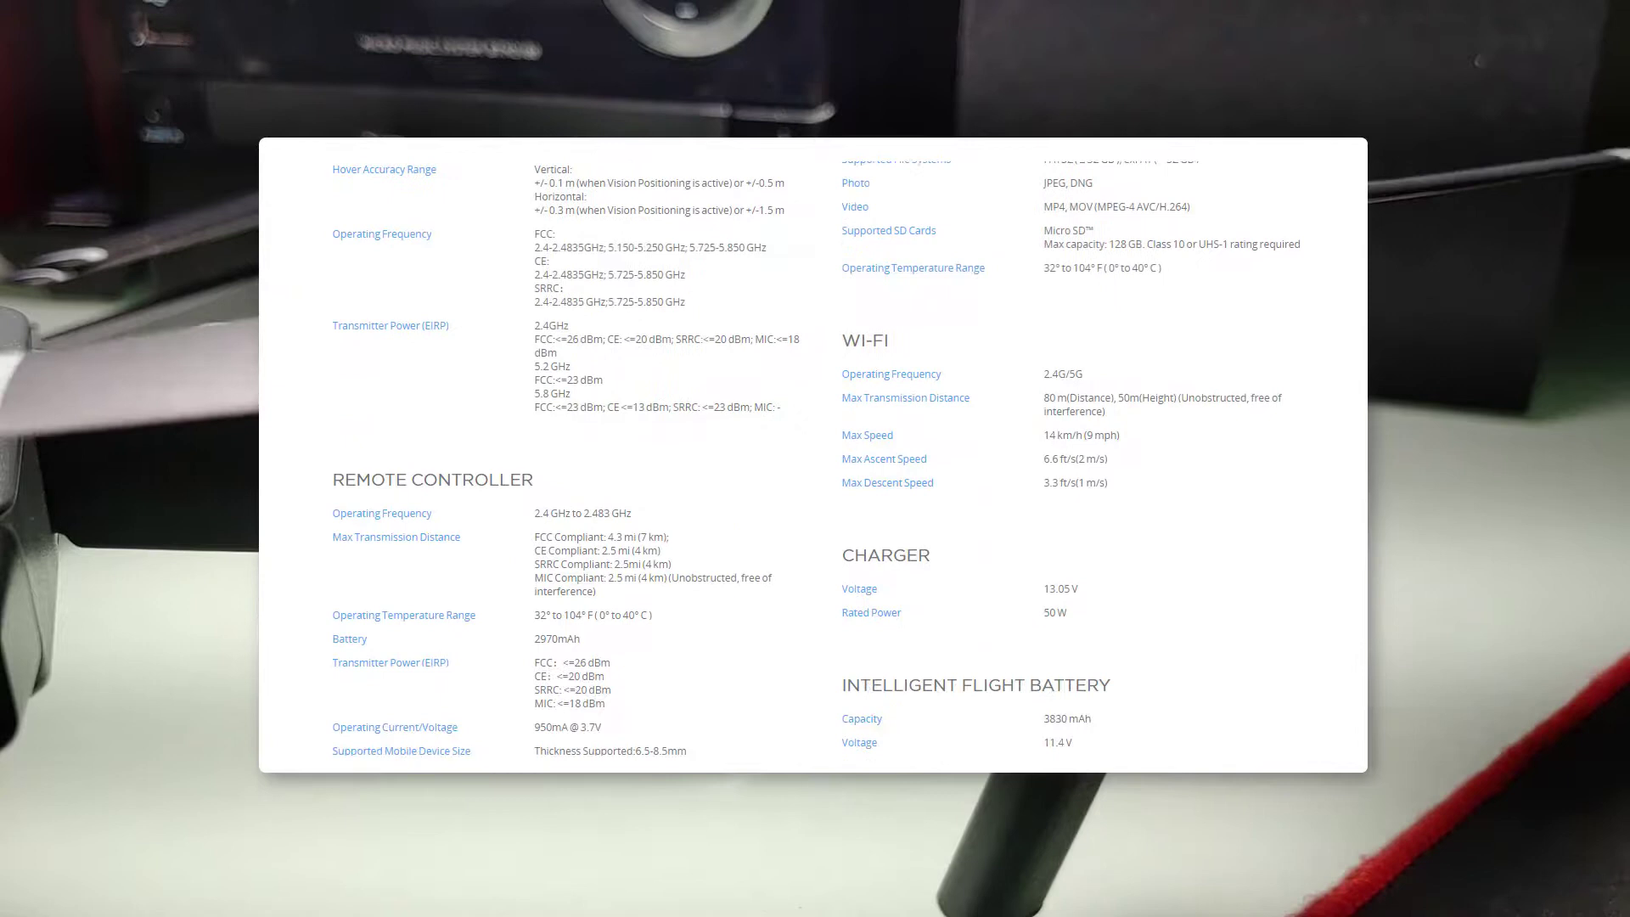
{"action": "scroll", "scroll_direction": "down", "scroll_amount": 3}
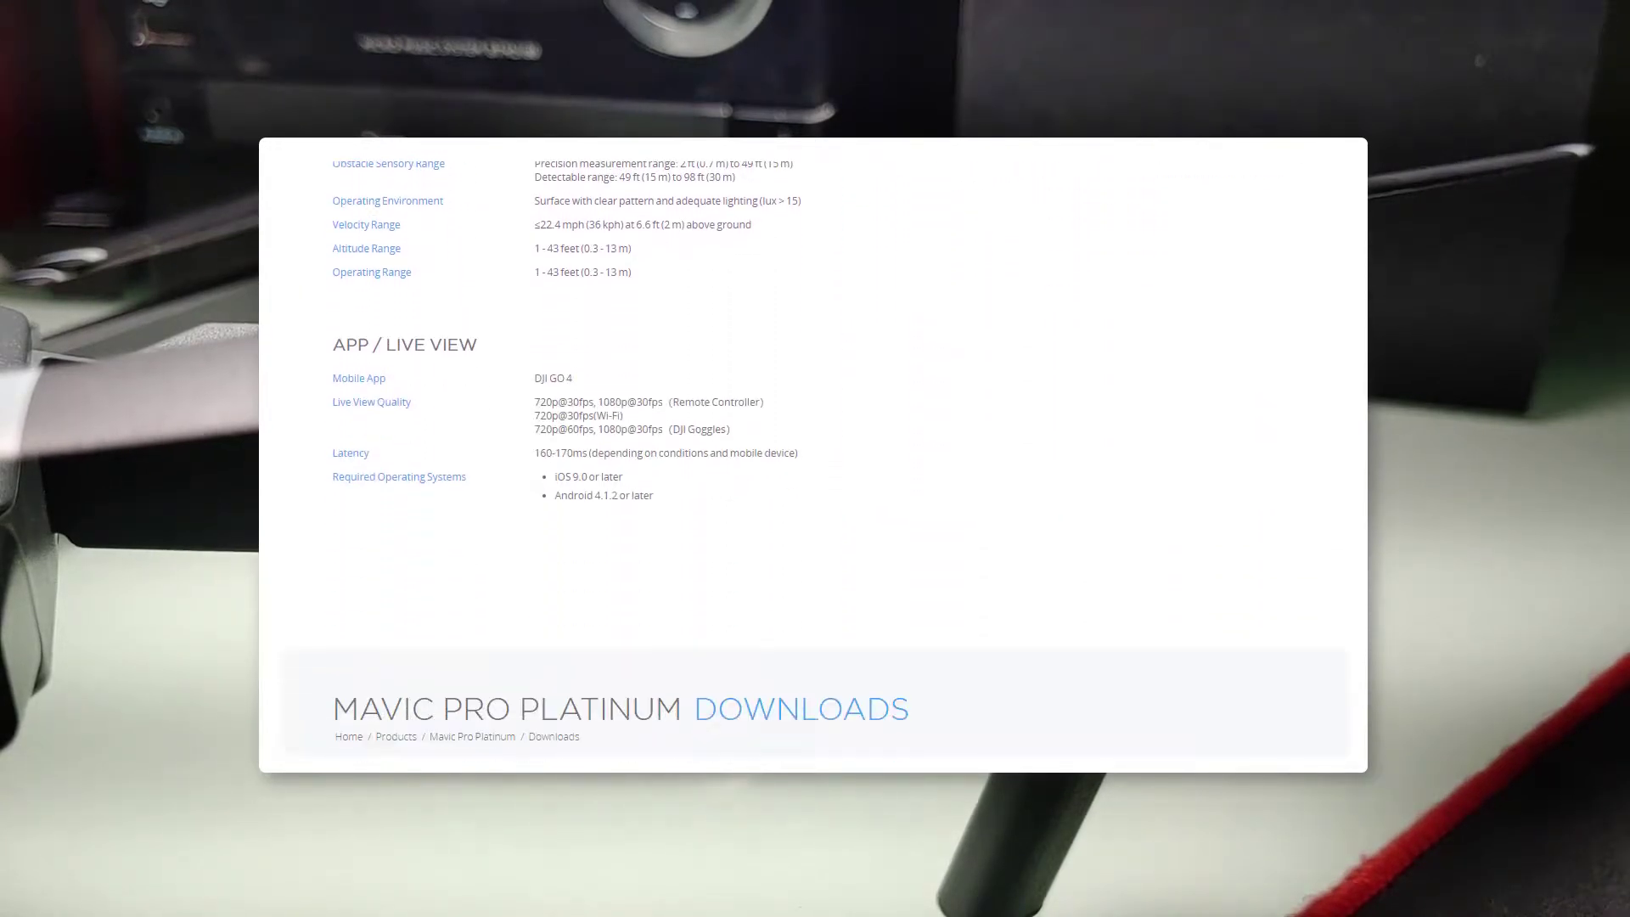